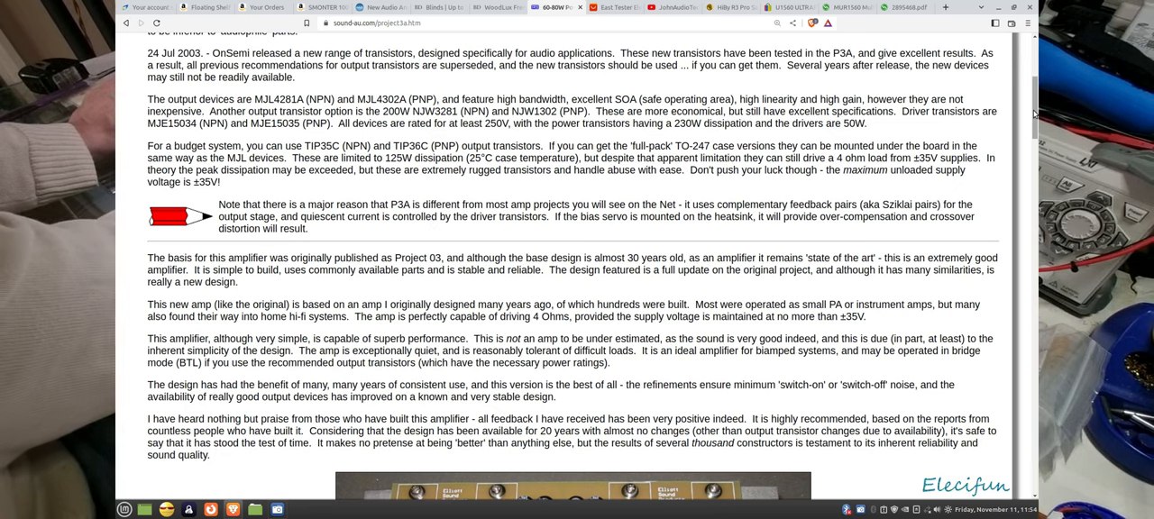
pyautogui.scroll(-3)
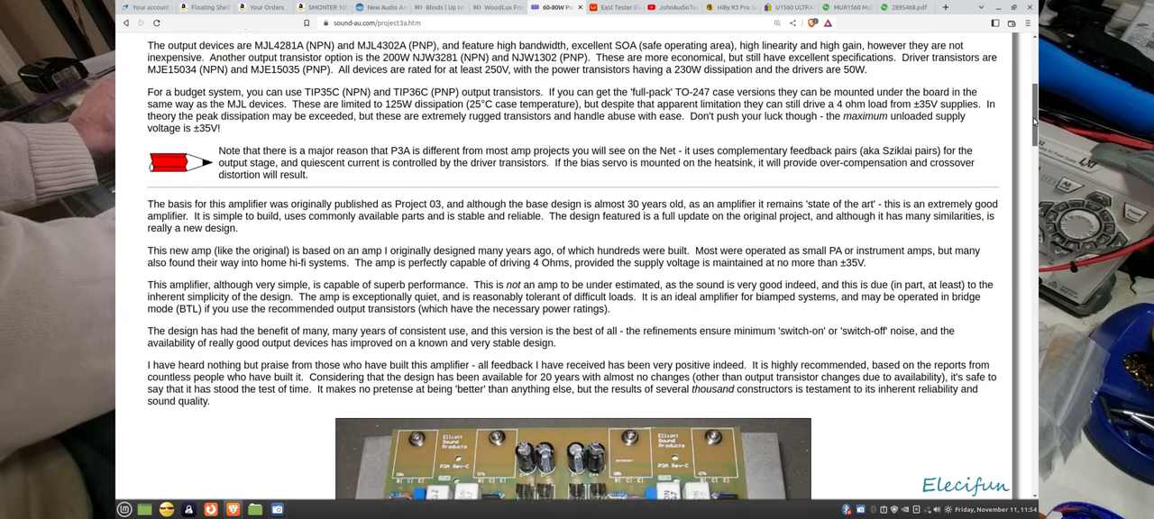
pyautogui.scroll(-3)
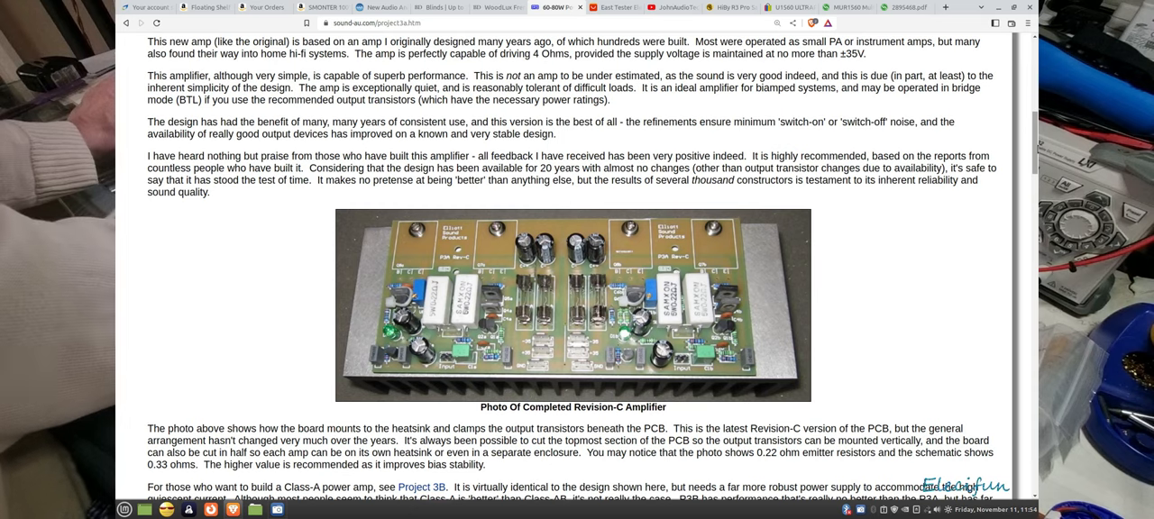
pyautogui.scroll(-3)
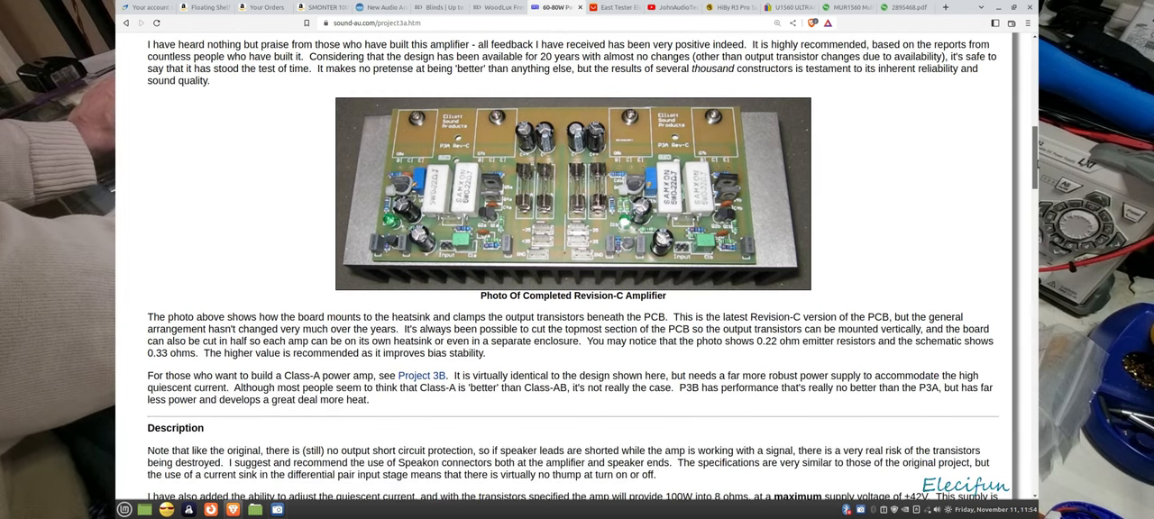
pyautogui.scroll(-3)
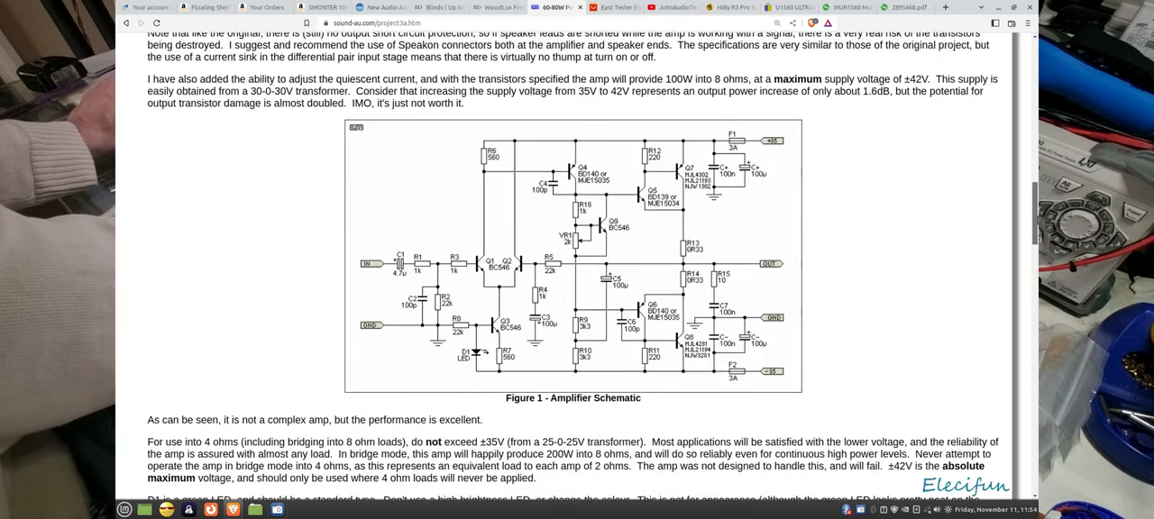
pyautogui.scroll(-3)
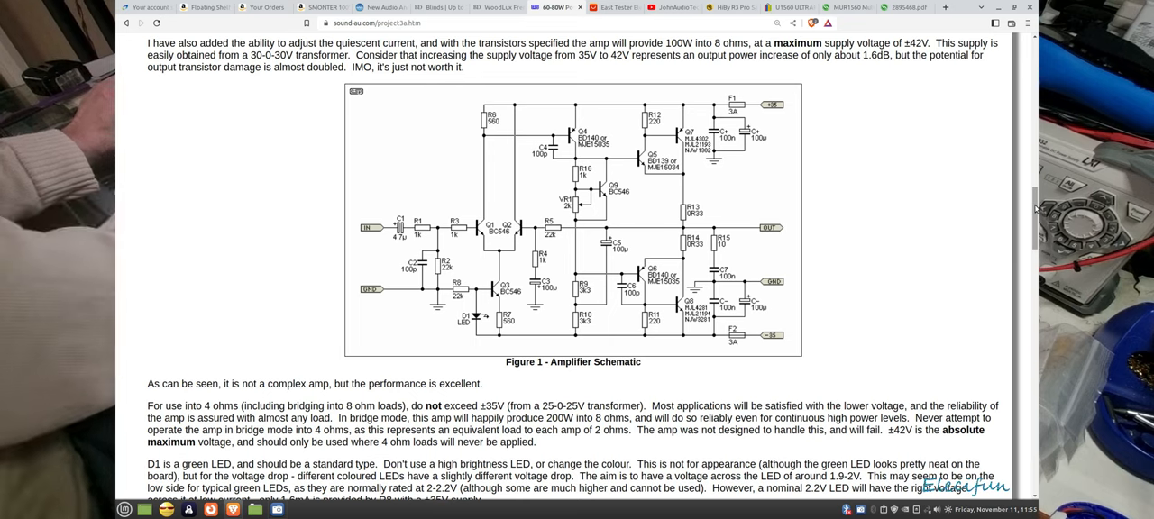
pyautogui.moveTo(460, 108)
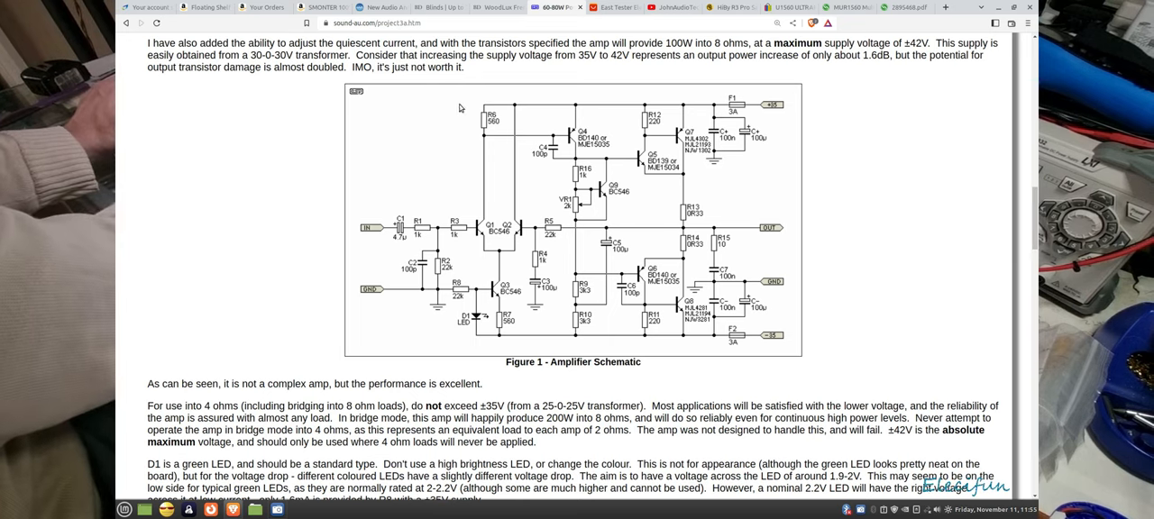
pyautogui.moveTo(739, 290)
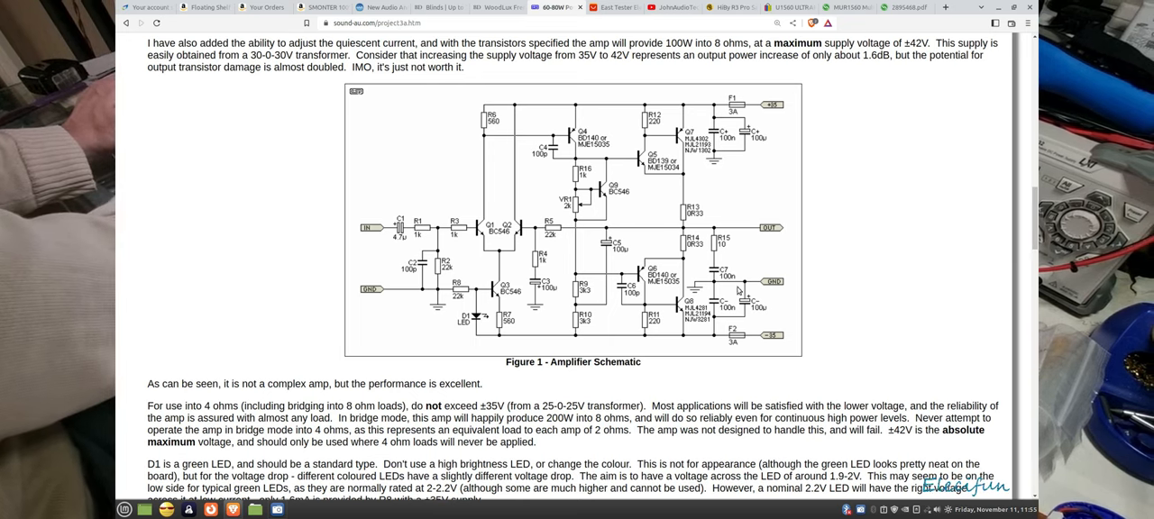
pyautogui.moveTo(501, 248)
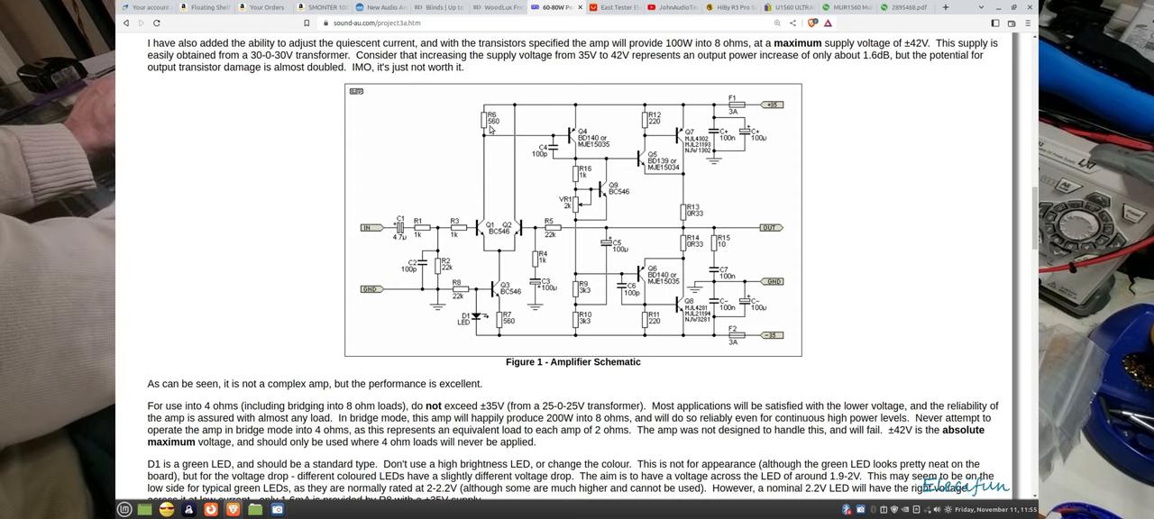
pyautogui.moveTo(490, 271)
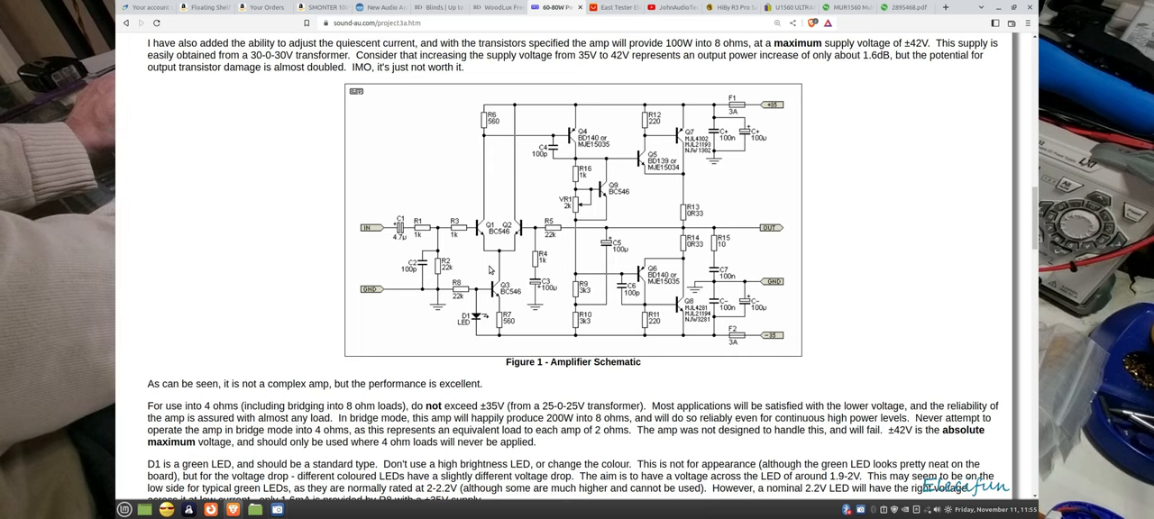
pyautogui.moveTo(465, 194)
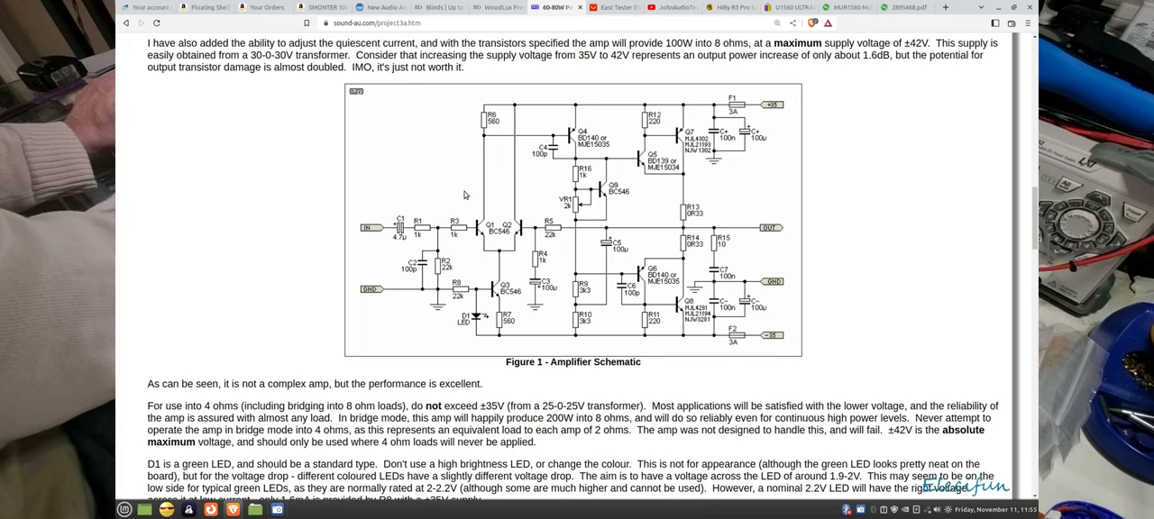
pyautogui.moveTo(506, 247)
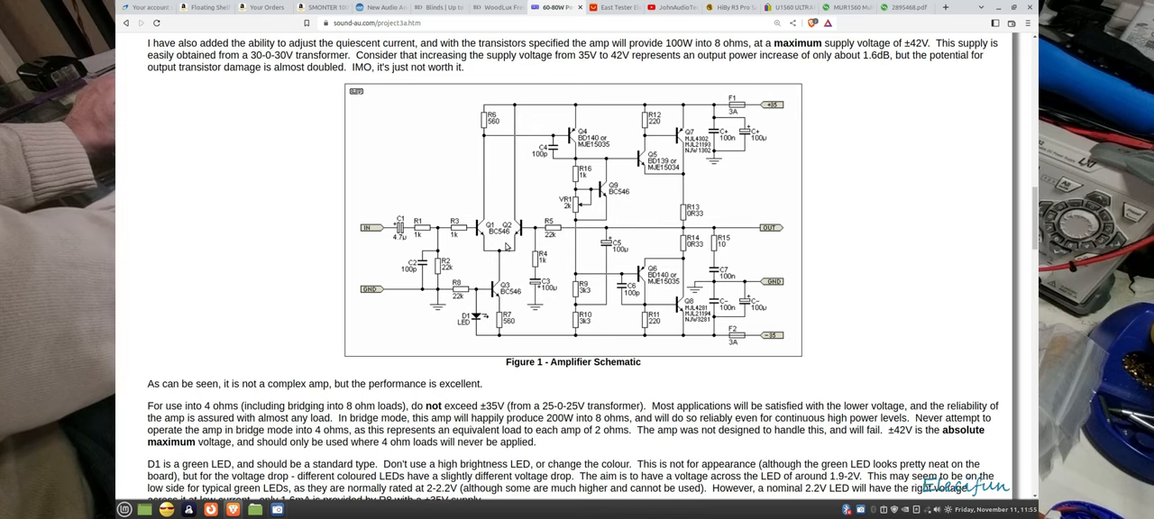
pyautogui.moveTo(905, 191)
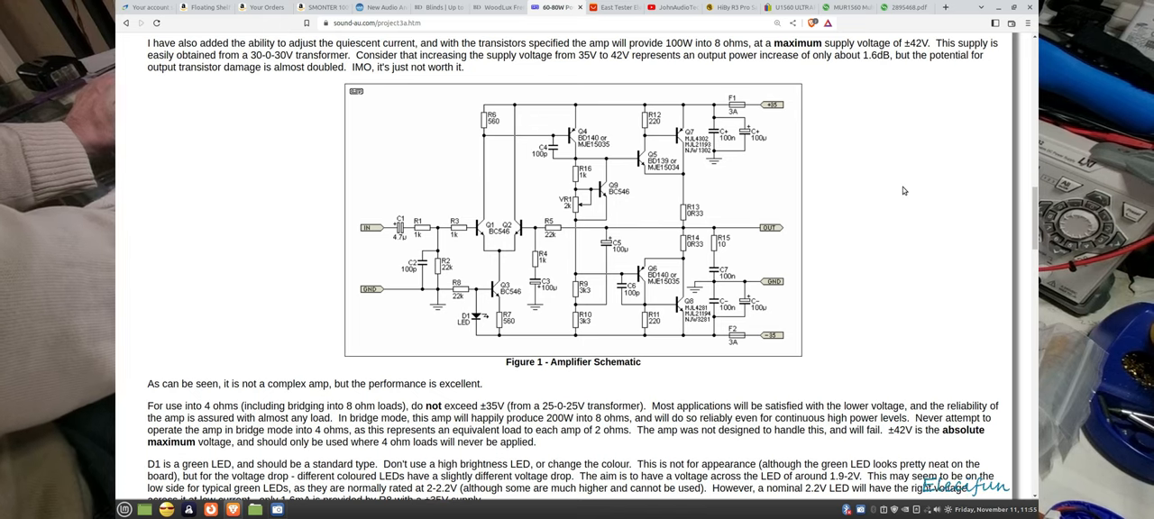
pyautogui.scroll(-3)
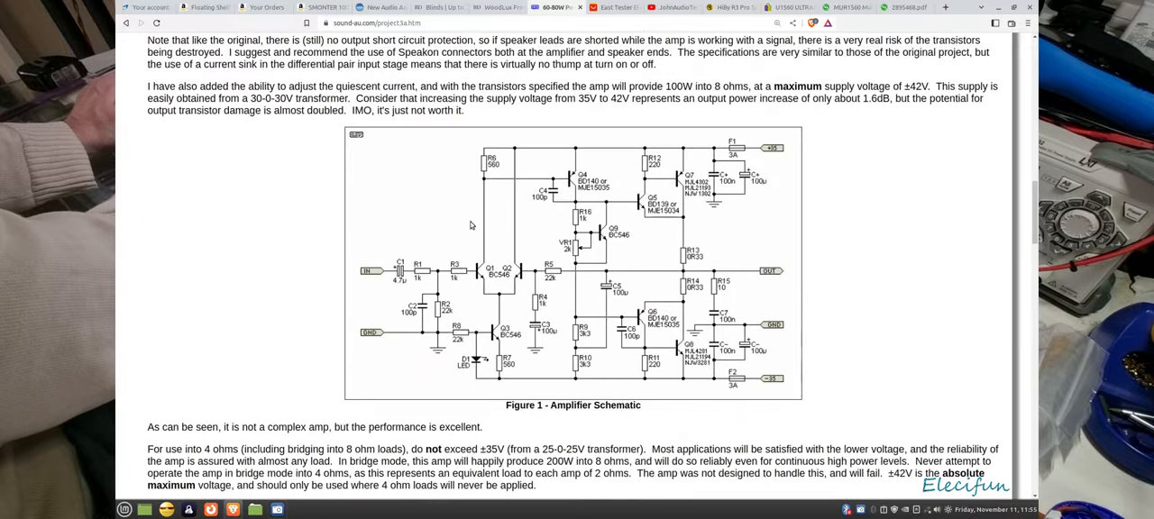
pyautogui.moveTo(527, 184)
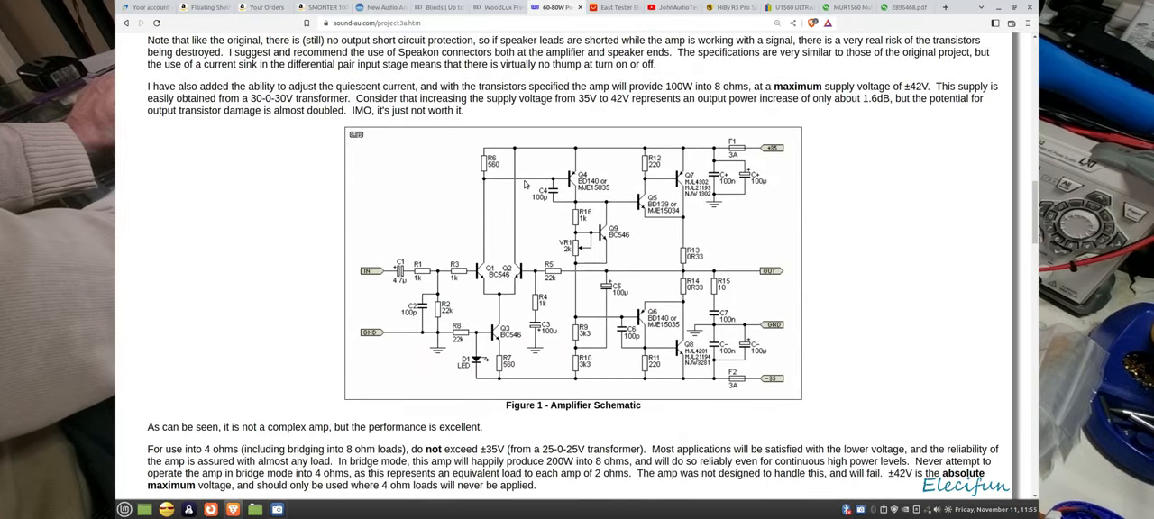
pyautogui.moveTo(559, 287)
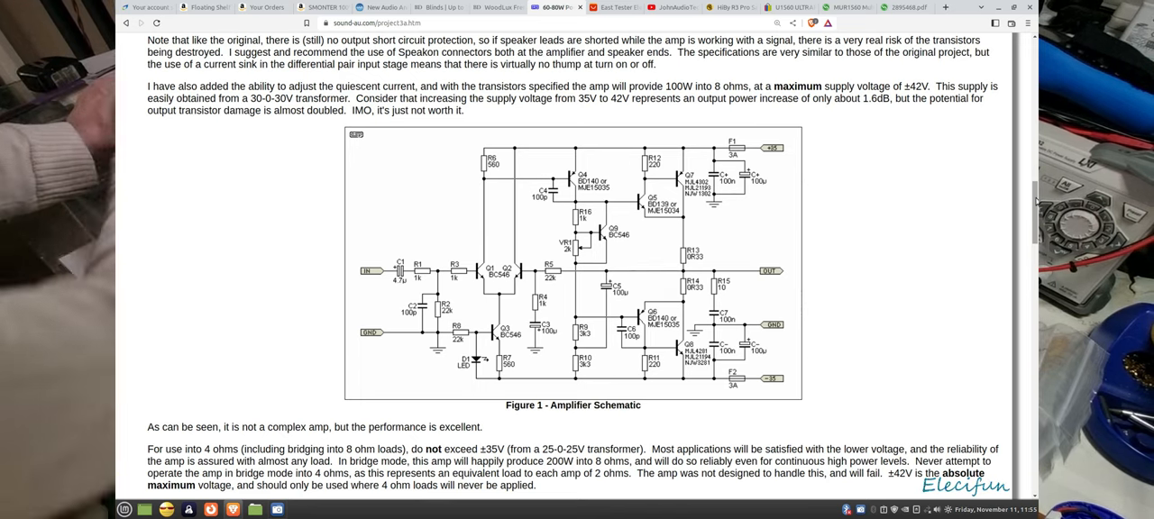
pyautogui.scroll(-3)
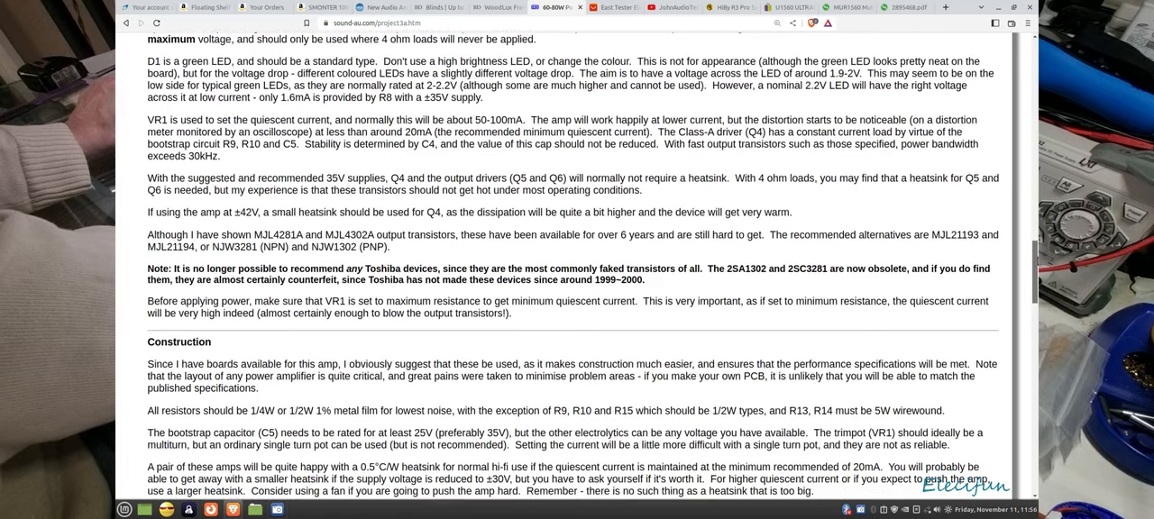
pyautogui.scroll(3)
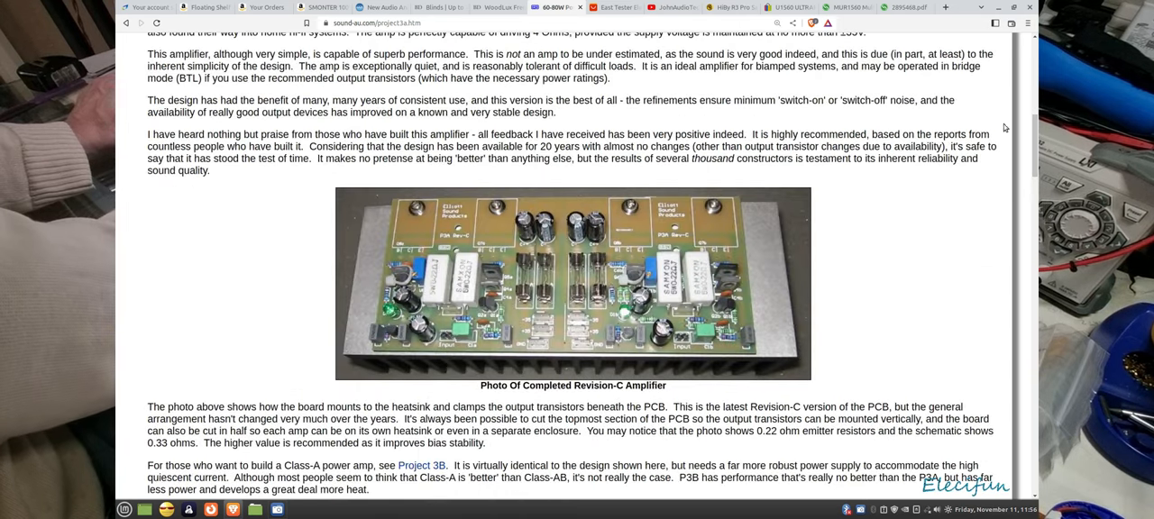
pyautogui.moveTo(622, 314)
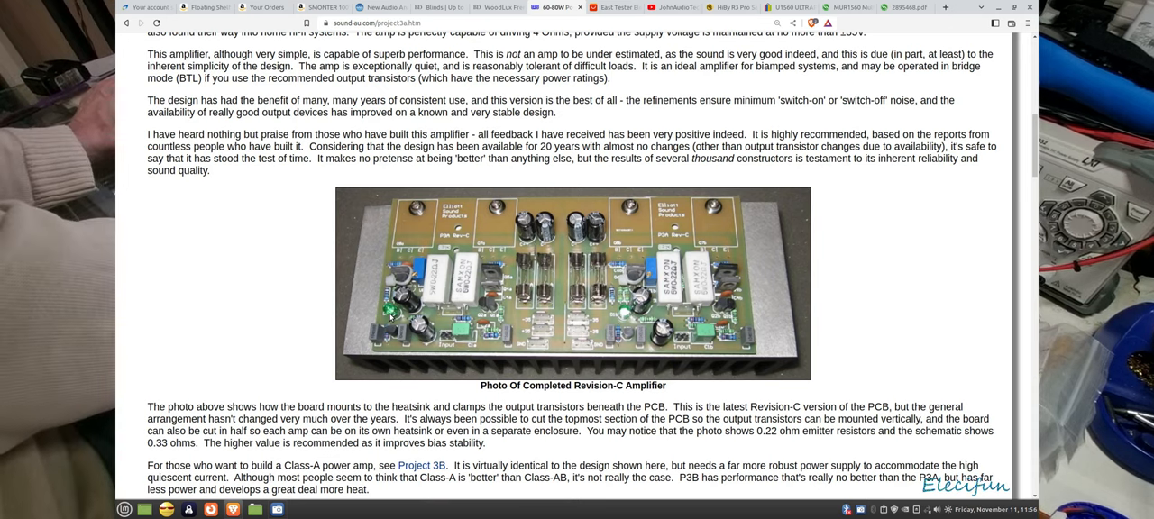
pyautogui.moveTo(523, 256)
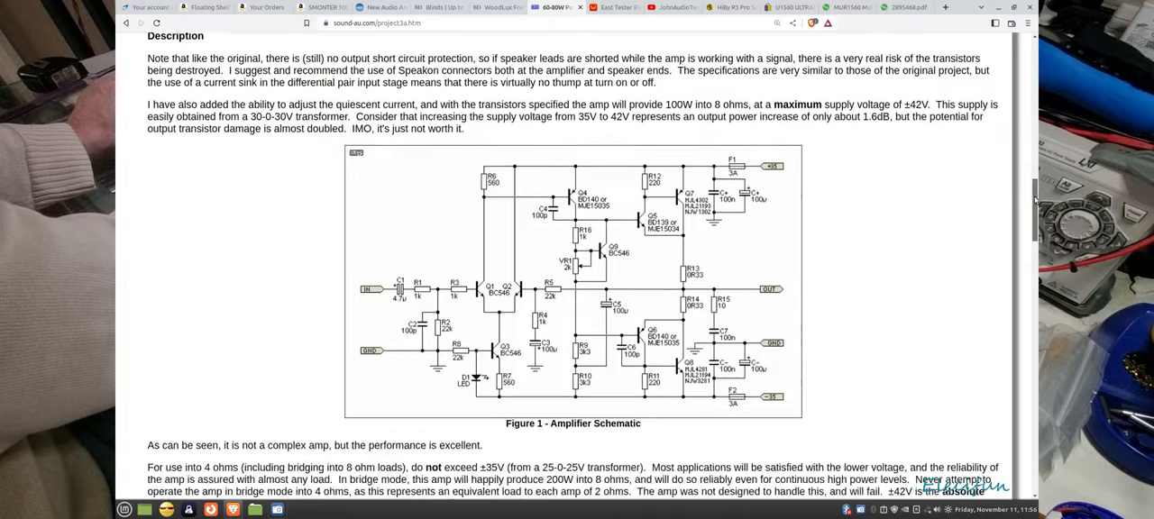
pyautogui.scroll(-3)
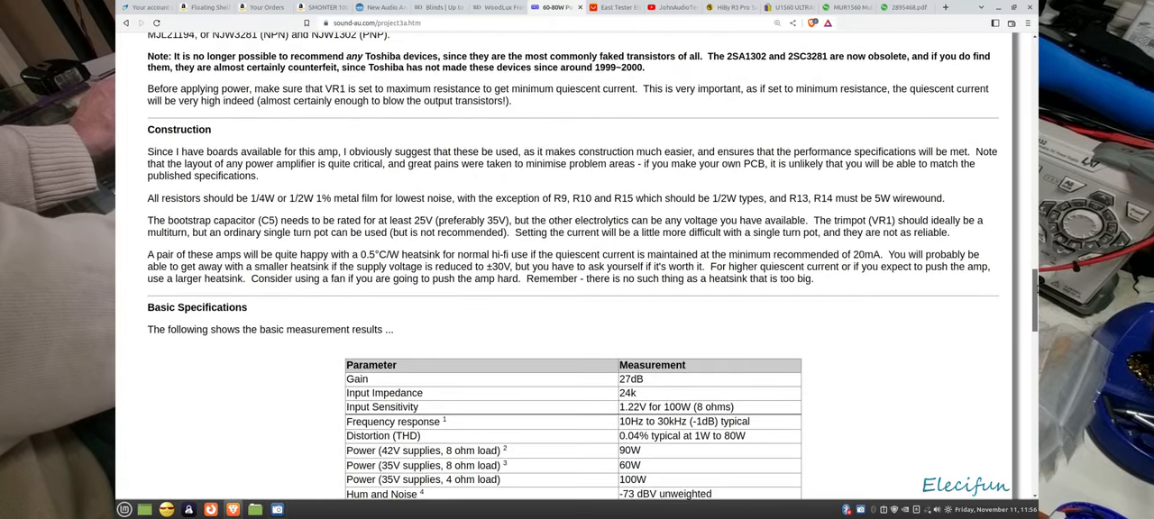
pyautogui.moveTo(427, 181)
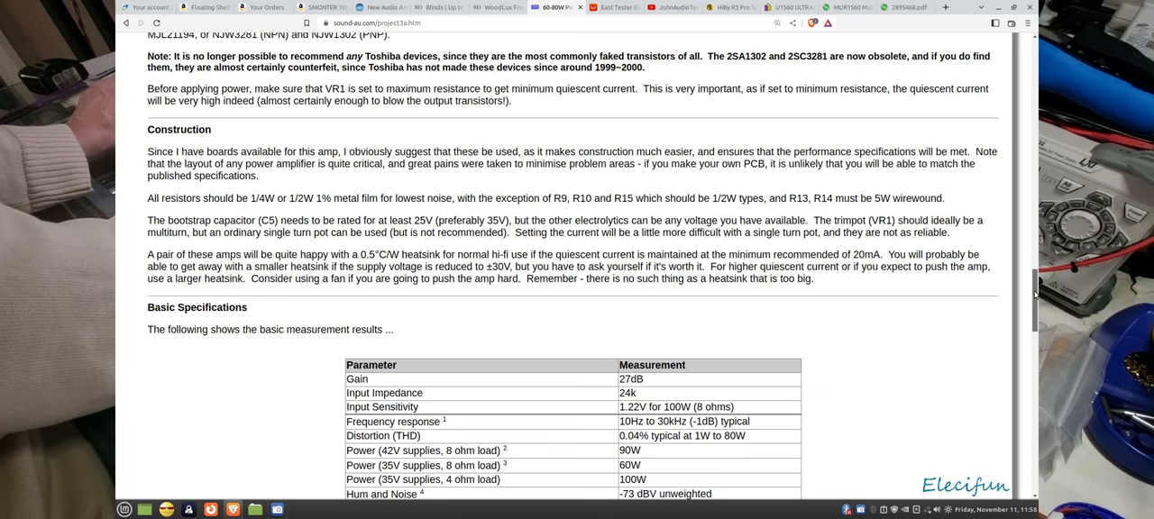
pyautogui.scroll(-3)
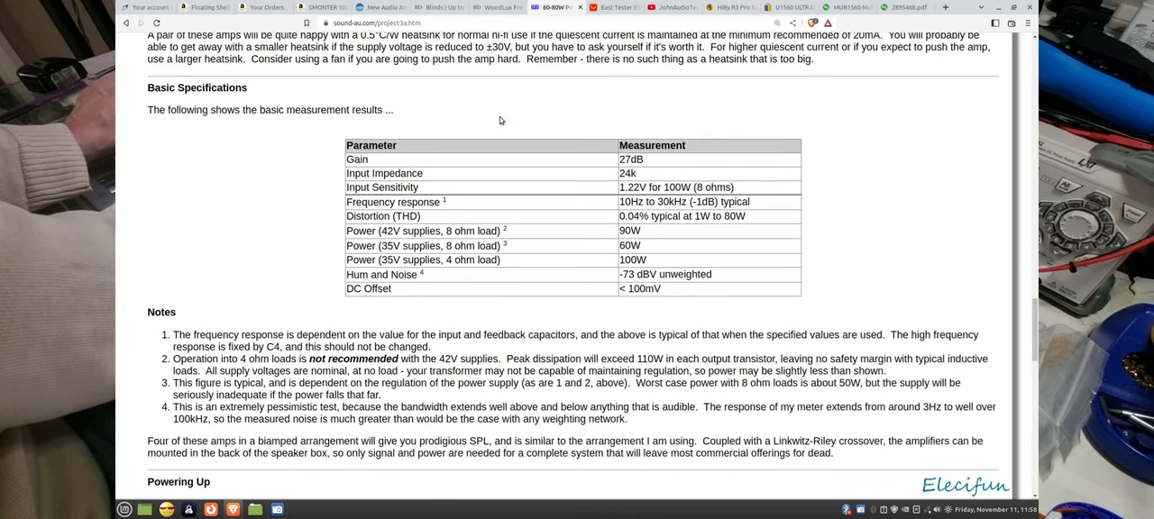
pyautogui.moveTo(188, 143)
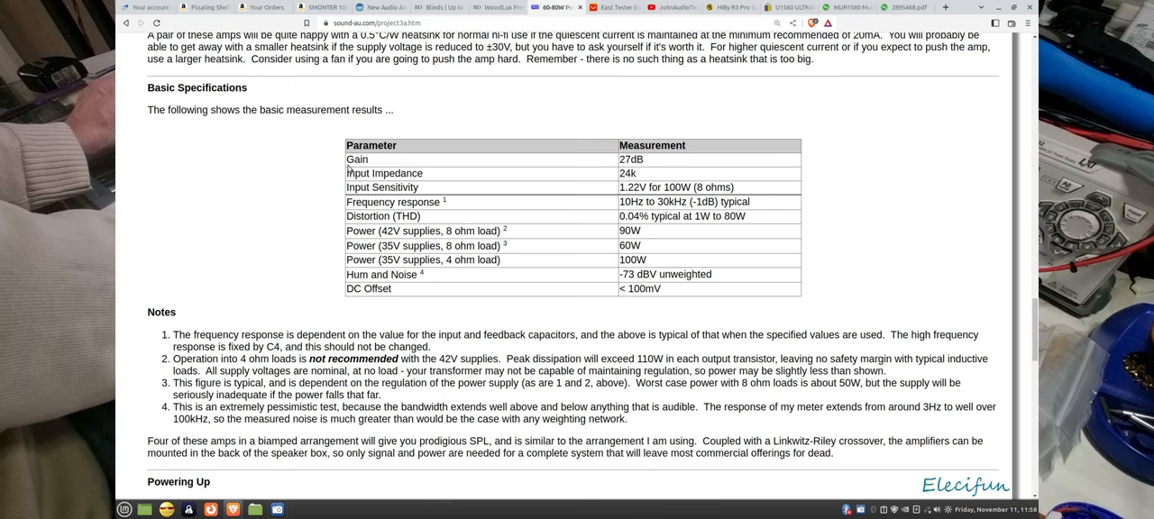
pyautogui.moveTo(519, 202)
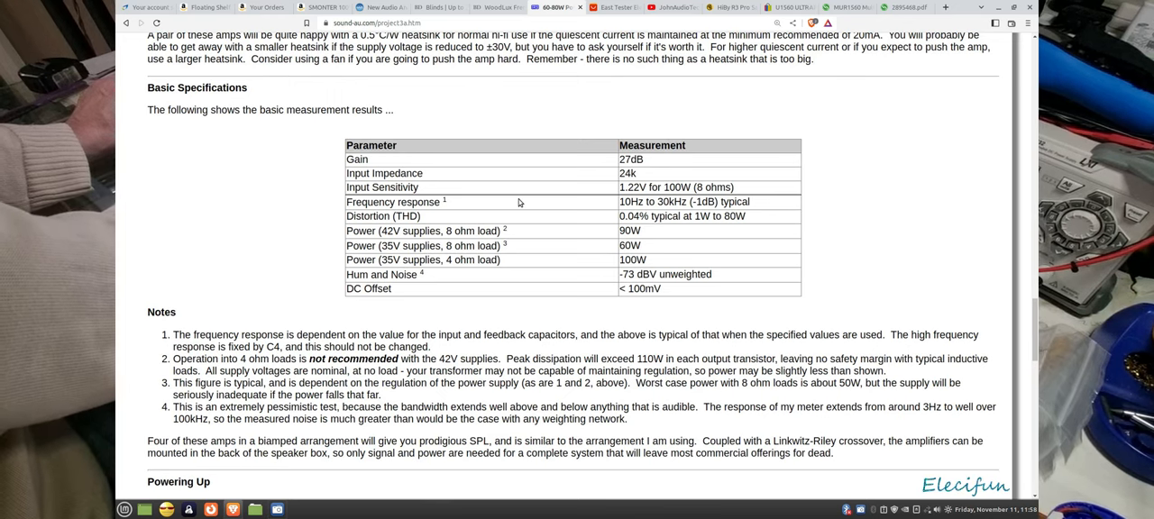
pyautogui.moveTo(521, 196)
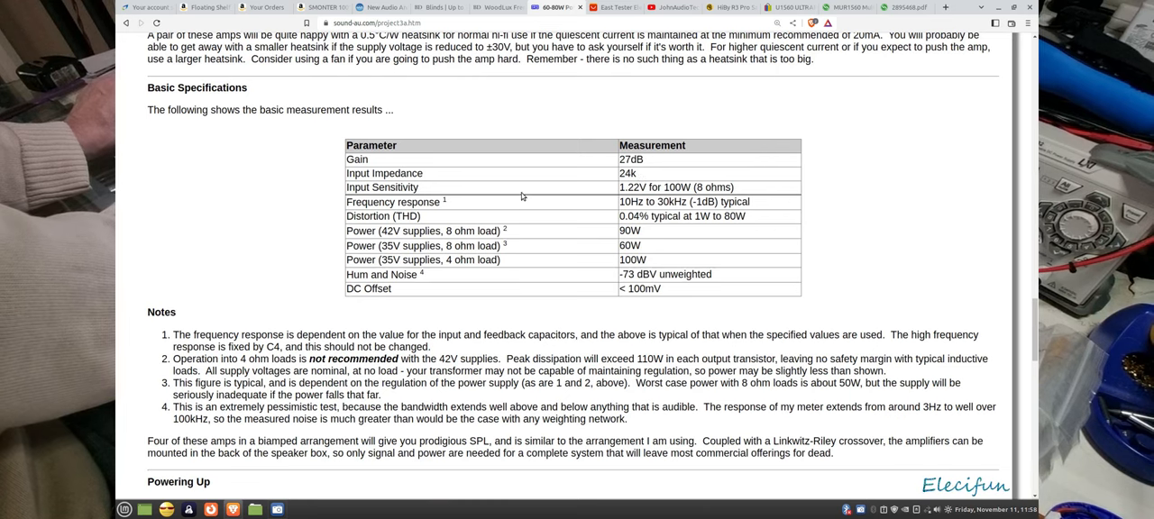
pyautogui.moveTo(656, 192)
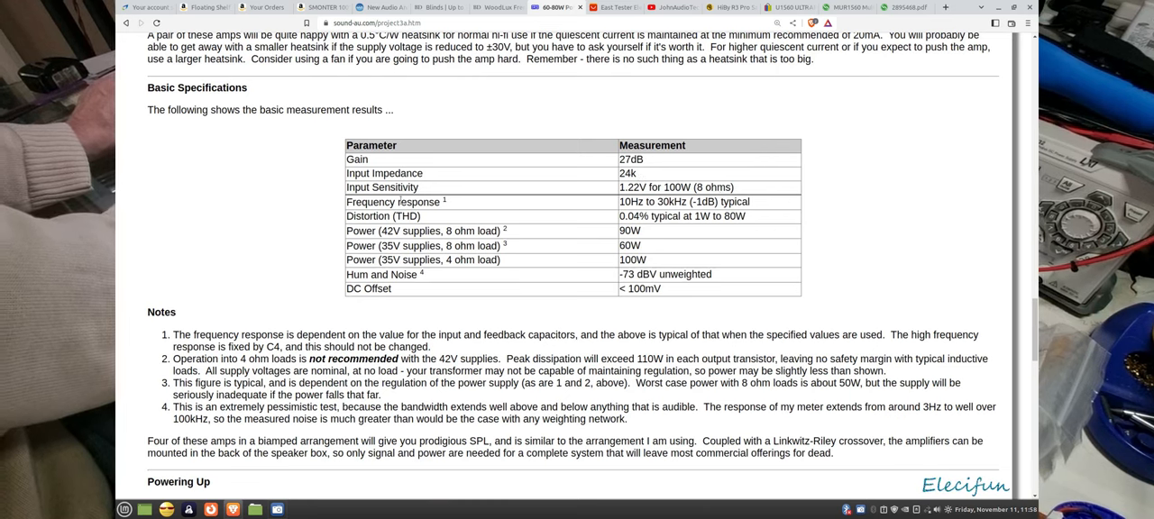
pyautogui.moveTo(611, 209)
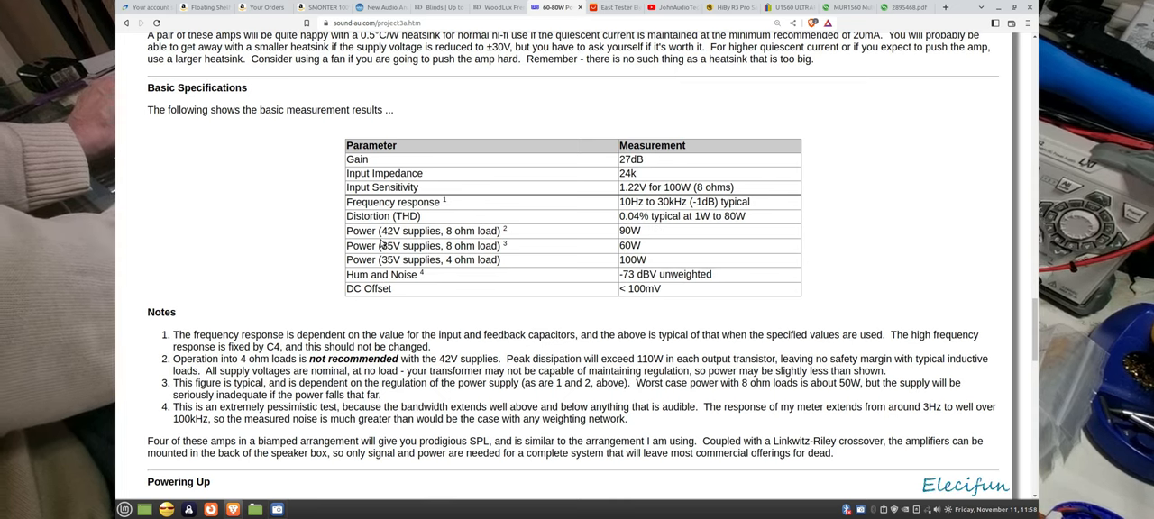
pyautogui.moveTo(584, 256)
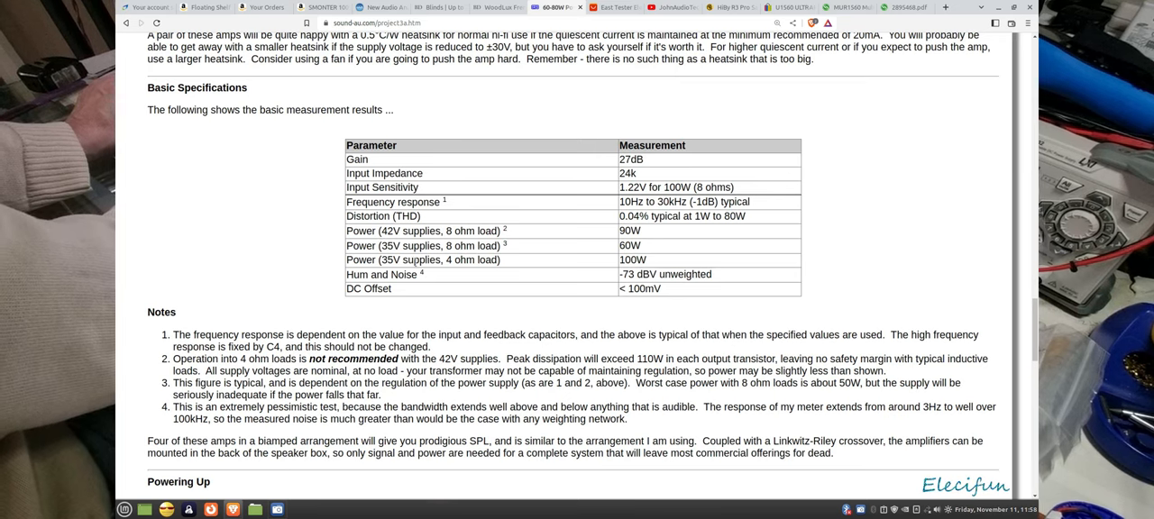
pyautogui.moveTo(573, 274)
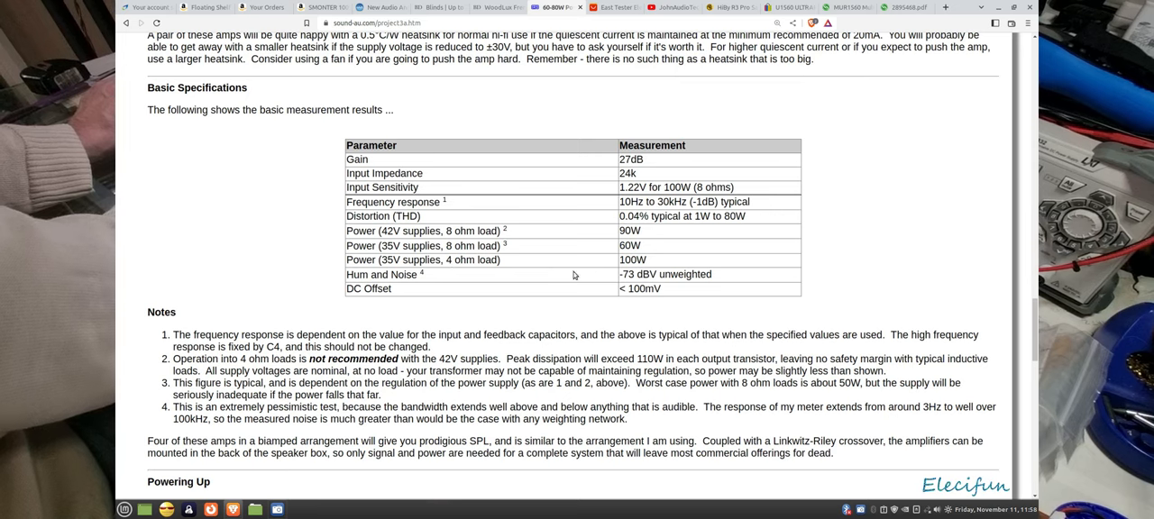
pyautogui.moveTo(649, 263)
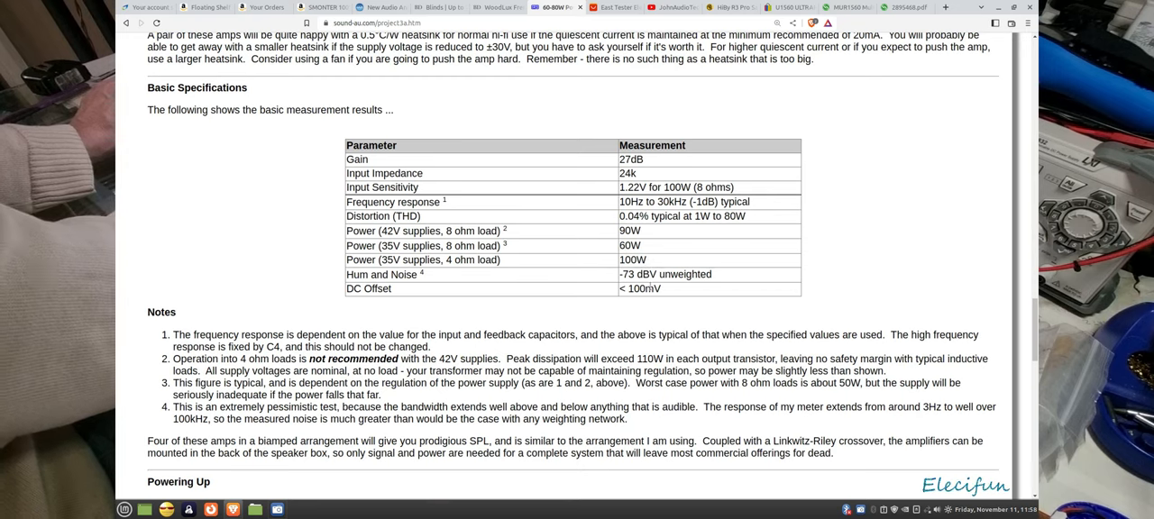
pyautogui.moveTo(562, 321)
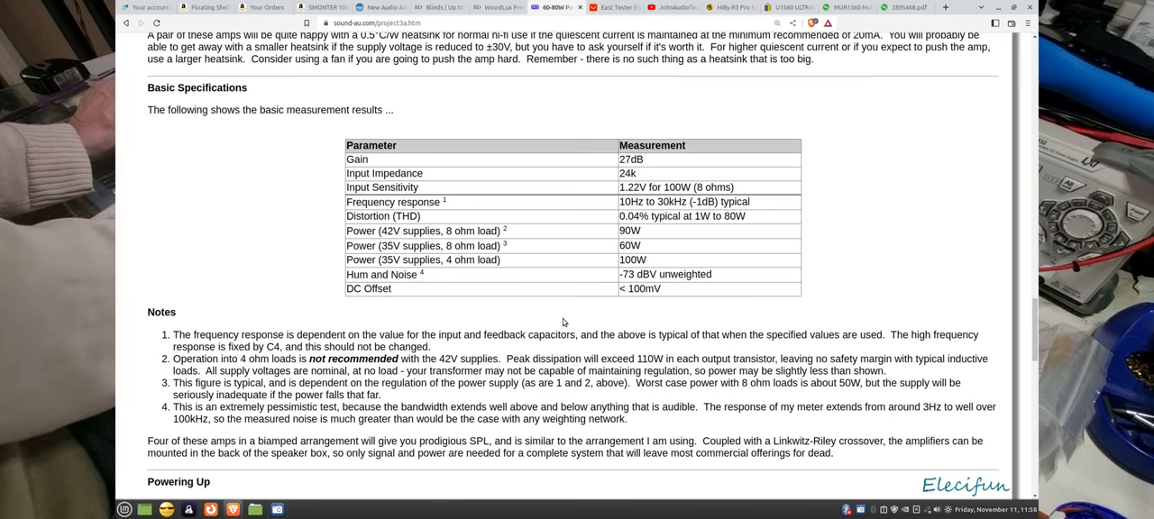
pyautogui.moveTo(991, 265)
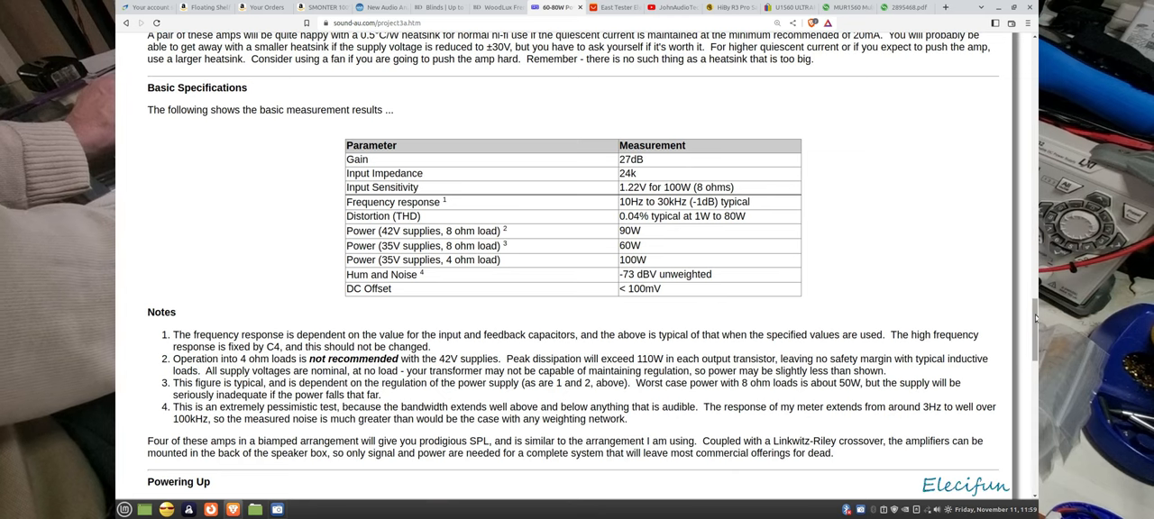
pyautogui.scroll(-3)
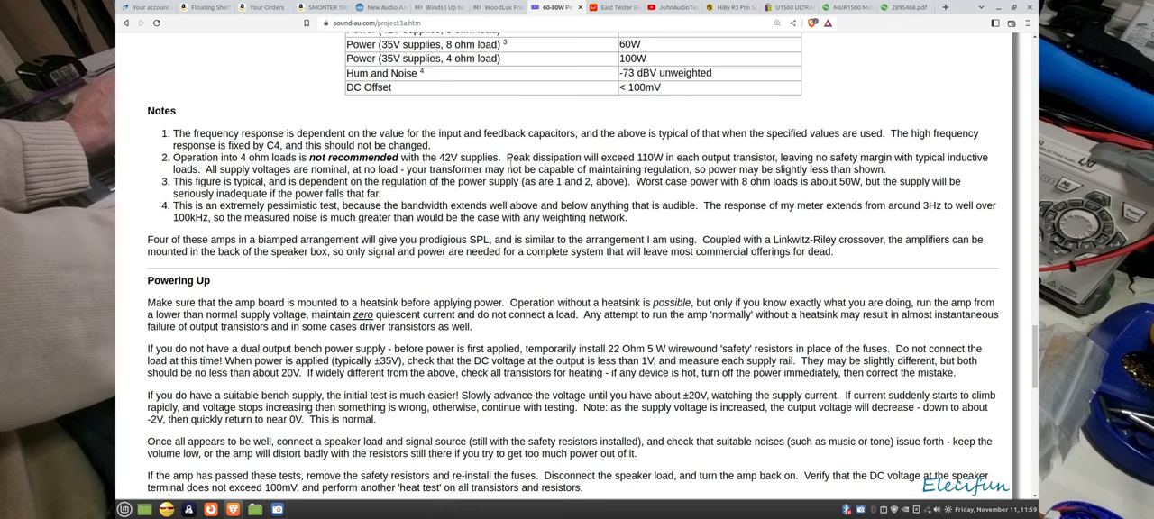
pyautogui.moveTo(748, 226)
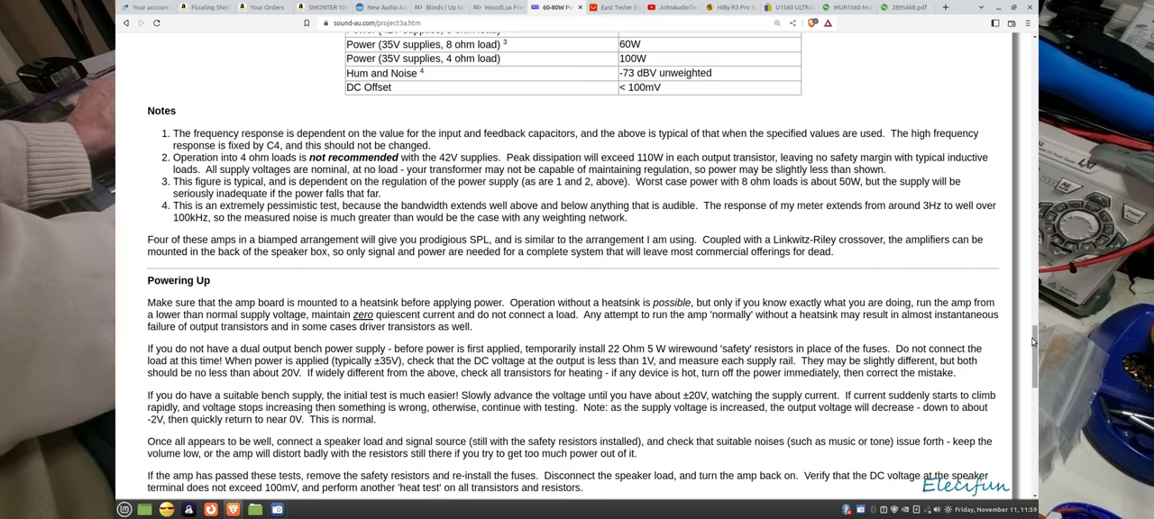
pyautogui.scroll(-3)
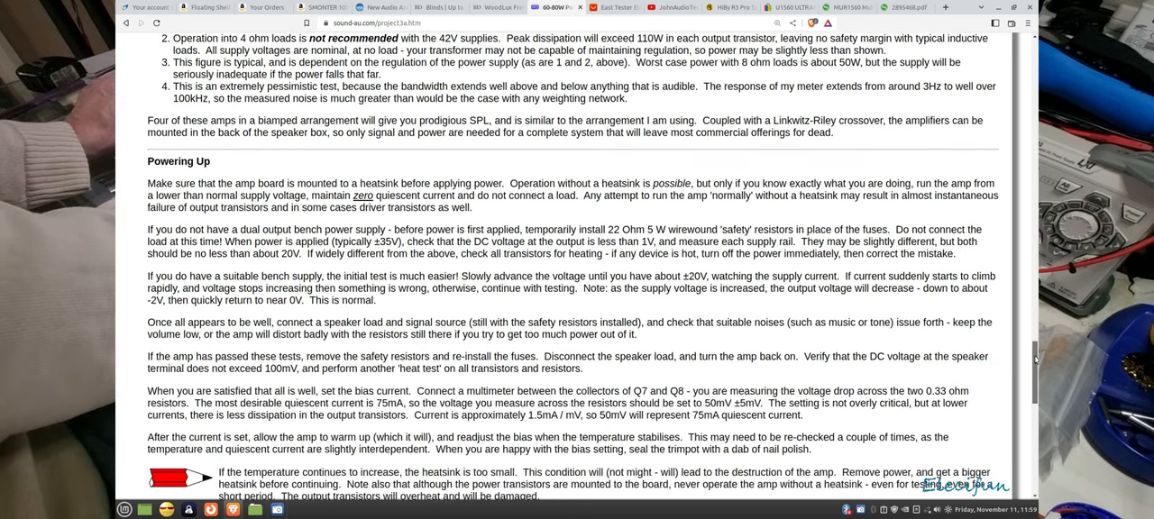
pyautogui.scroll(-3)
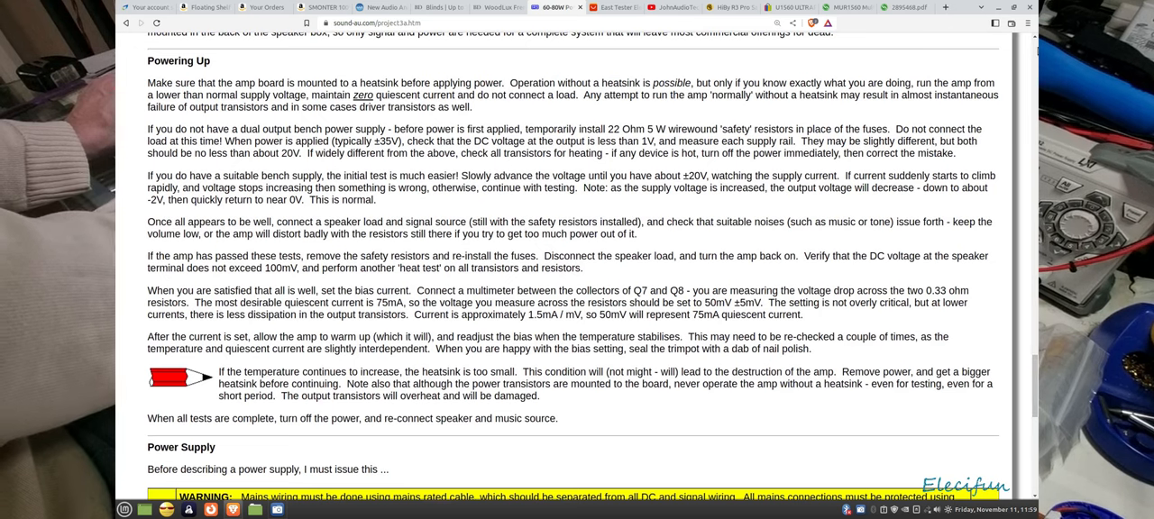
pyautogui.moveTo(693, 119)
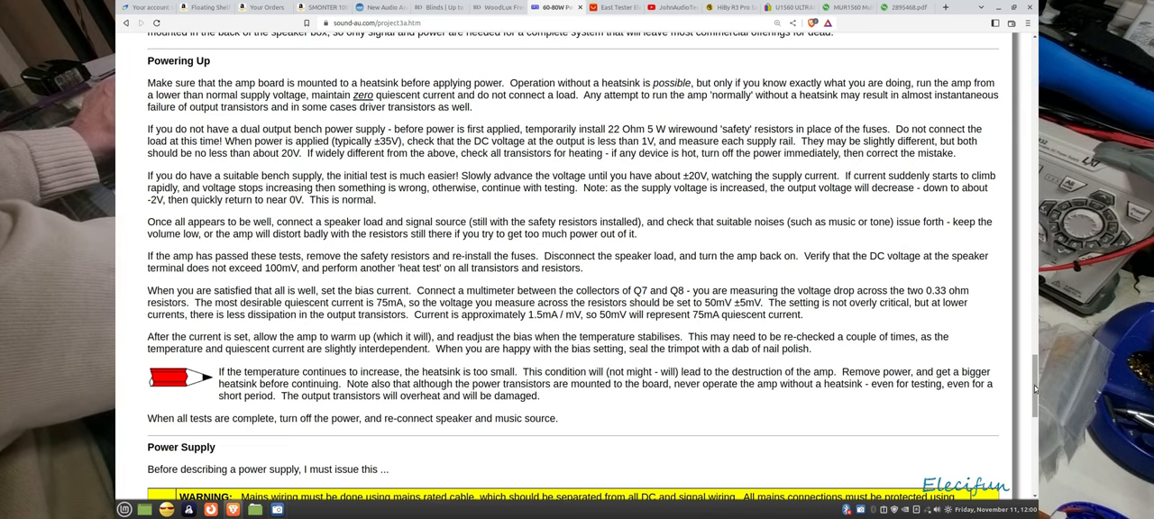
pyautogui.scroll(-3)
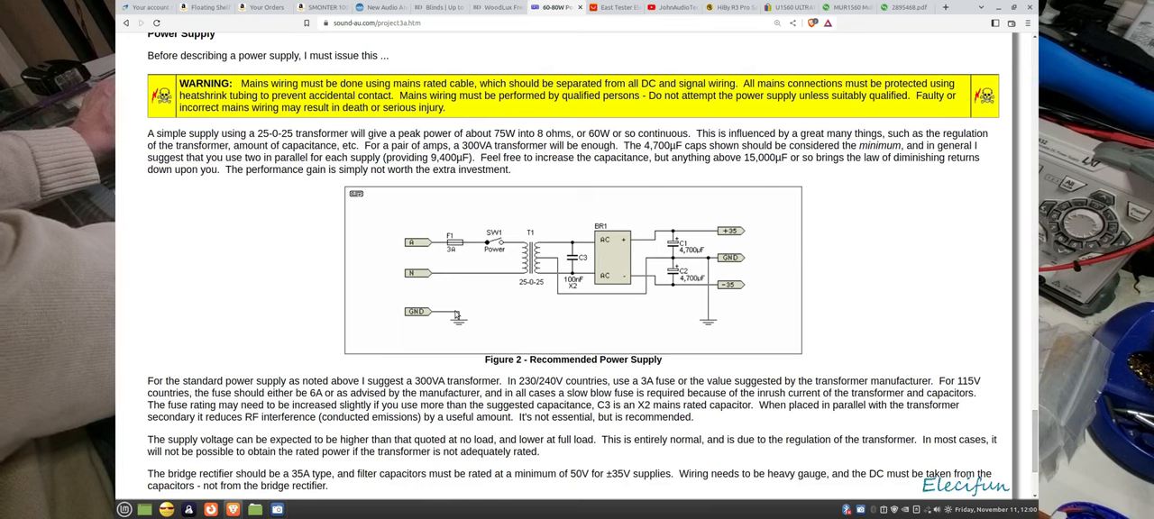
pyautogui.moveTo(604, 293)
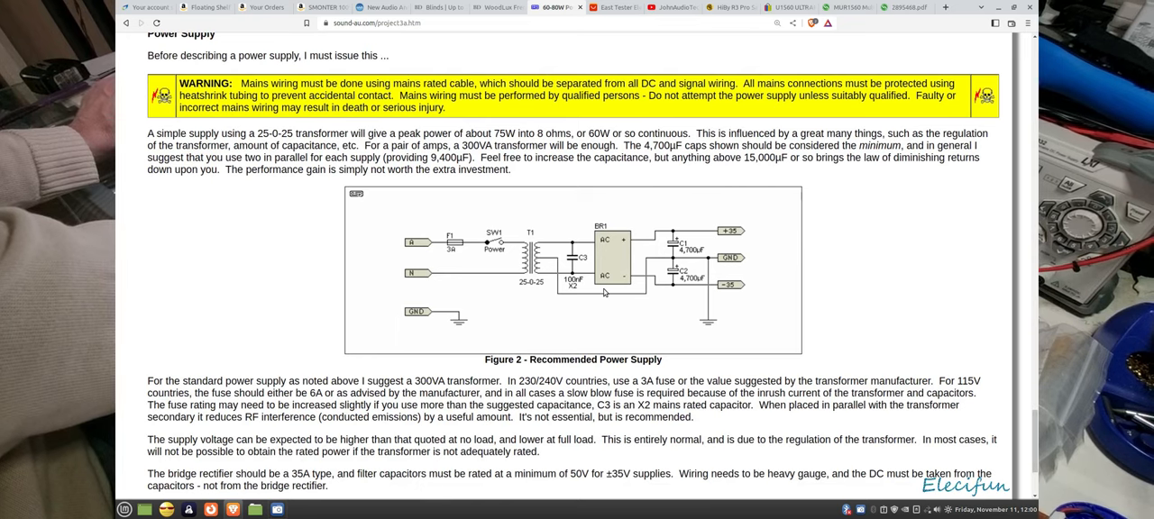
pyautogui.moveTo(663, 231)
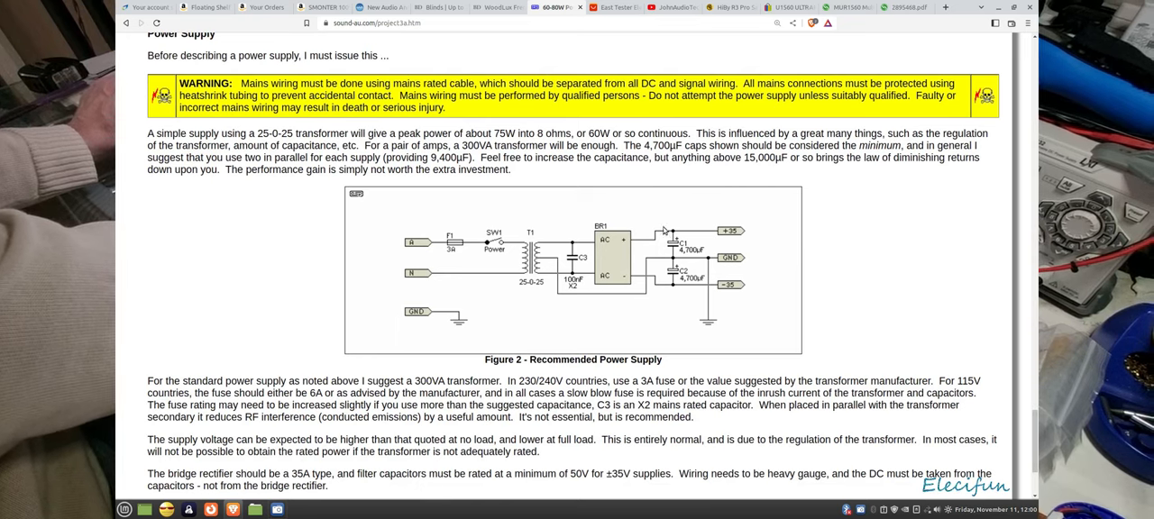
pyautogui.moveTo(682, 227)
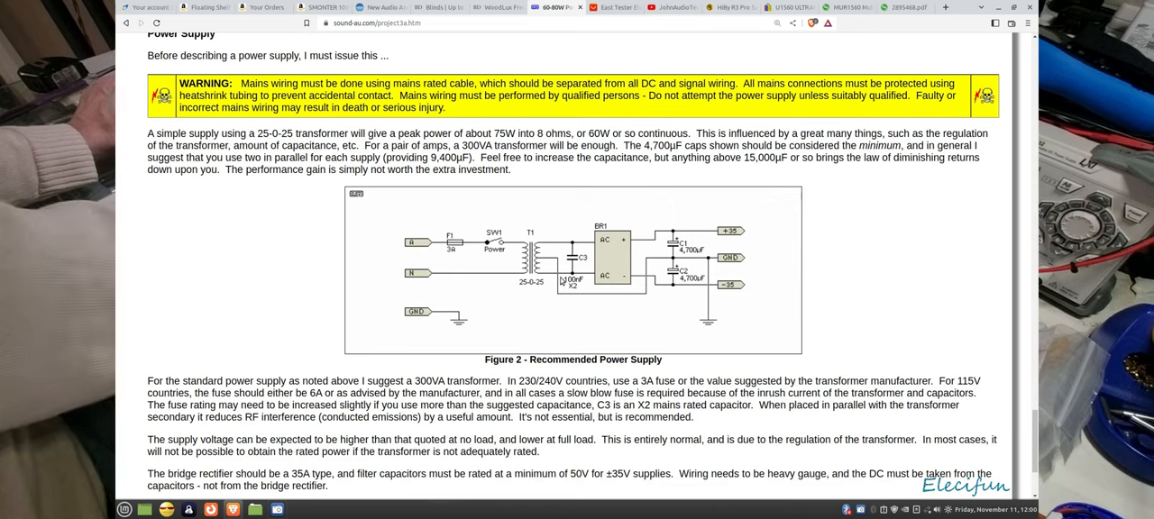
pyautogui.moveTo(794, 312)
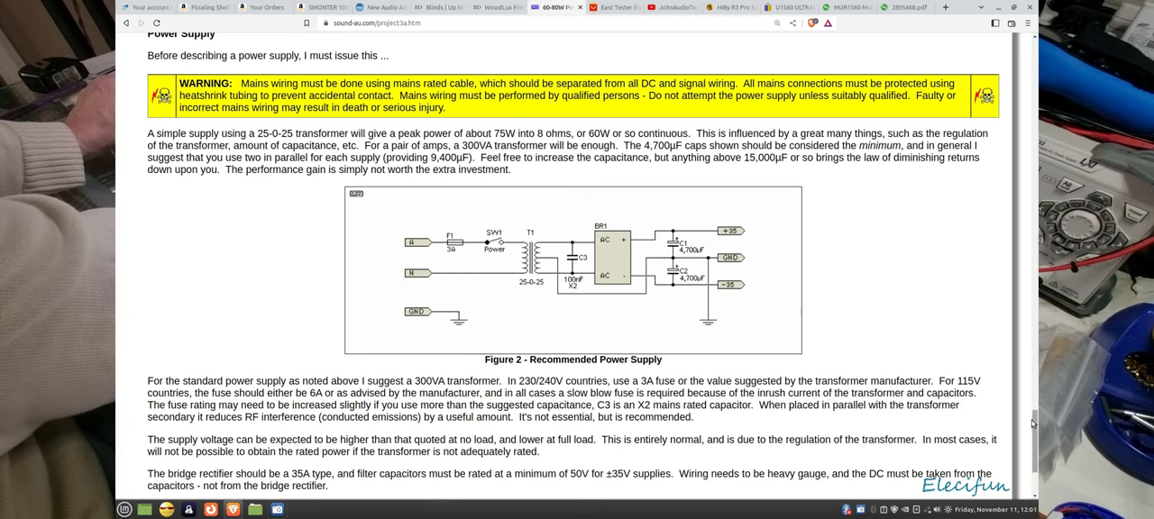
pyautogui.scroll(-3)
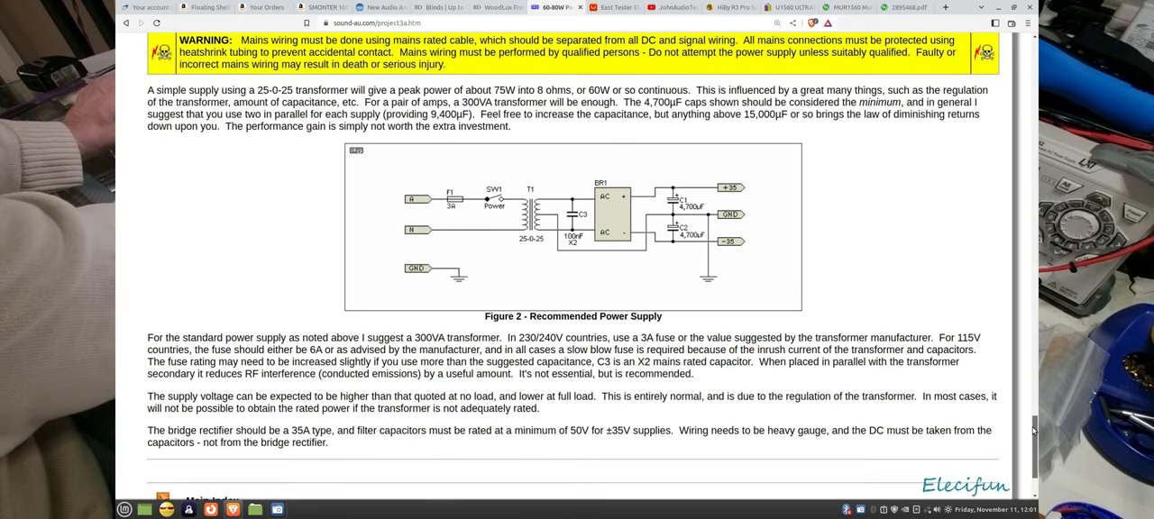
pyautogui.moveTo(674, 144)
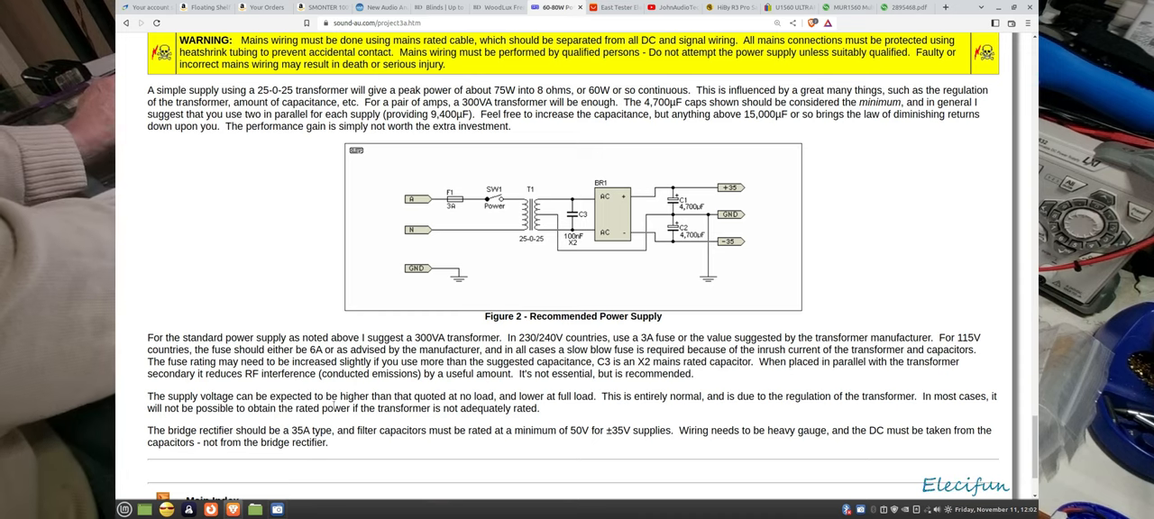
pyautogui.scroll(-3)
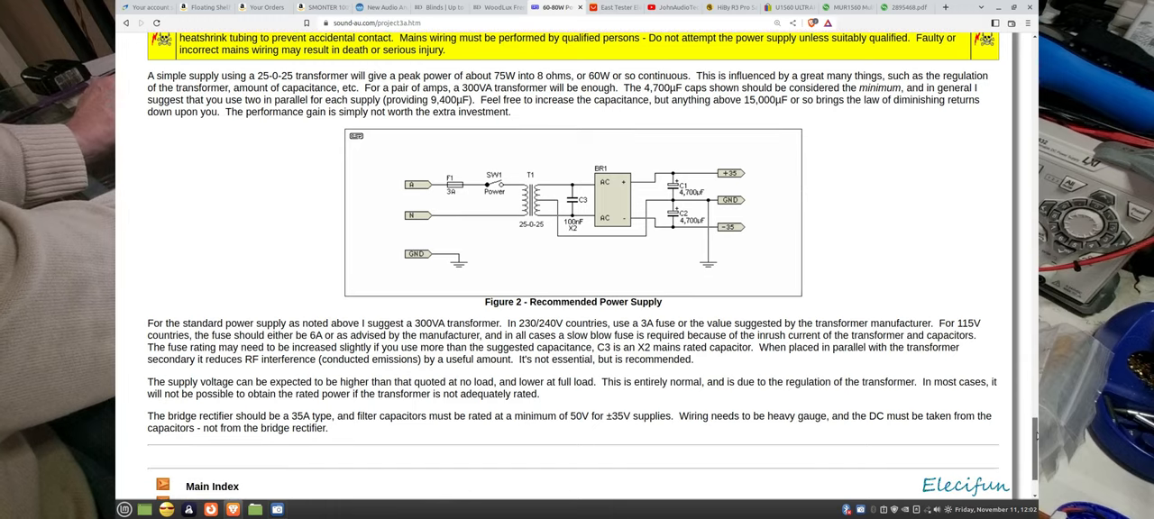
pyautogui.scroll(-3)
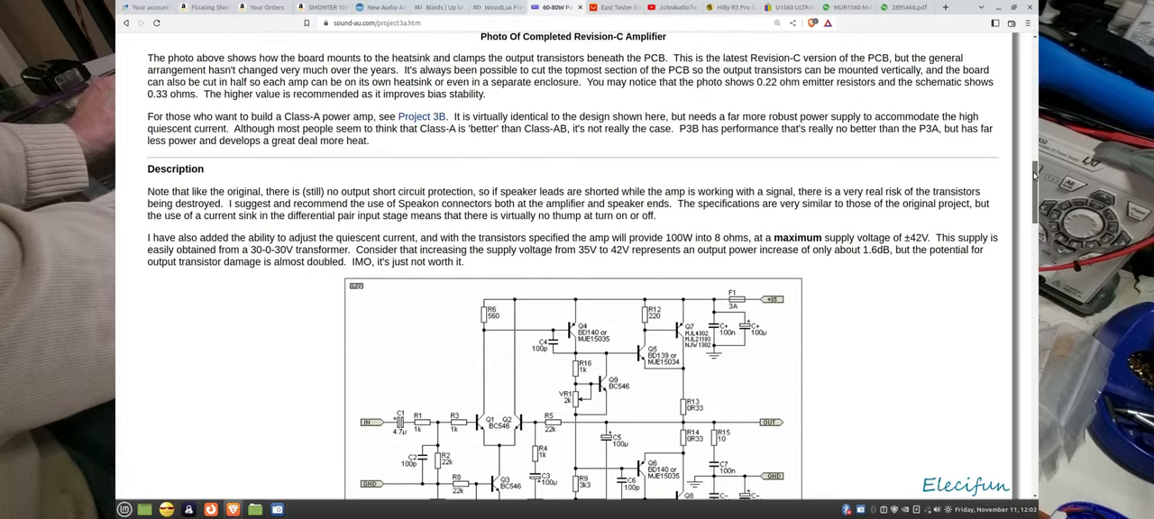
pyautogui.scroll(-3)
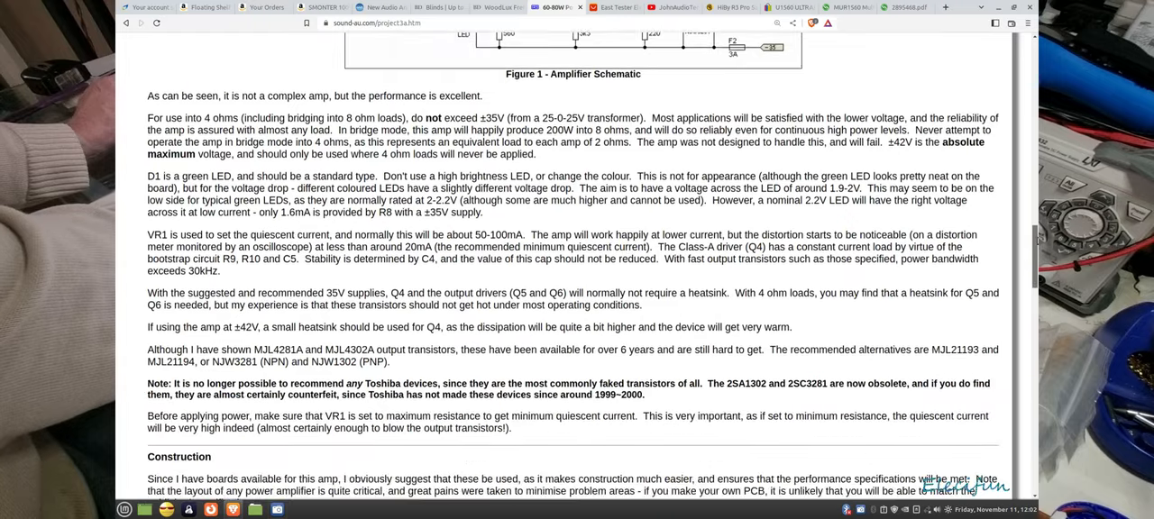
pyautogui.scroll(3)
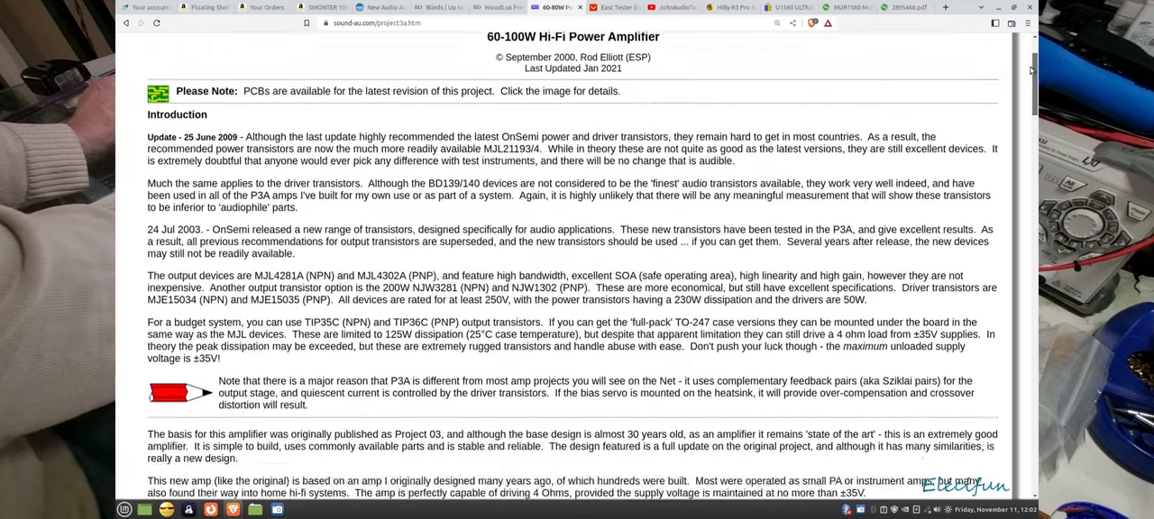
pyautogui.scroll(-3)
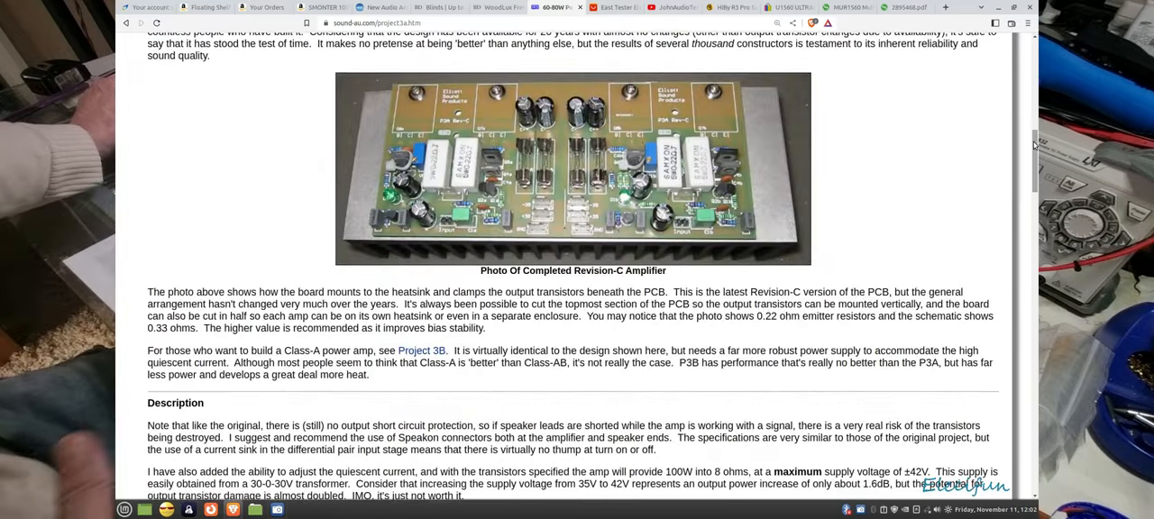